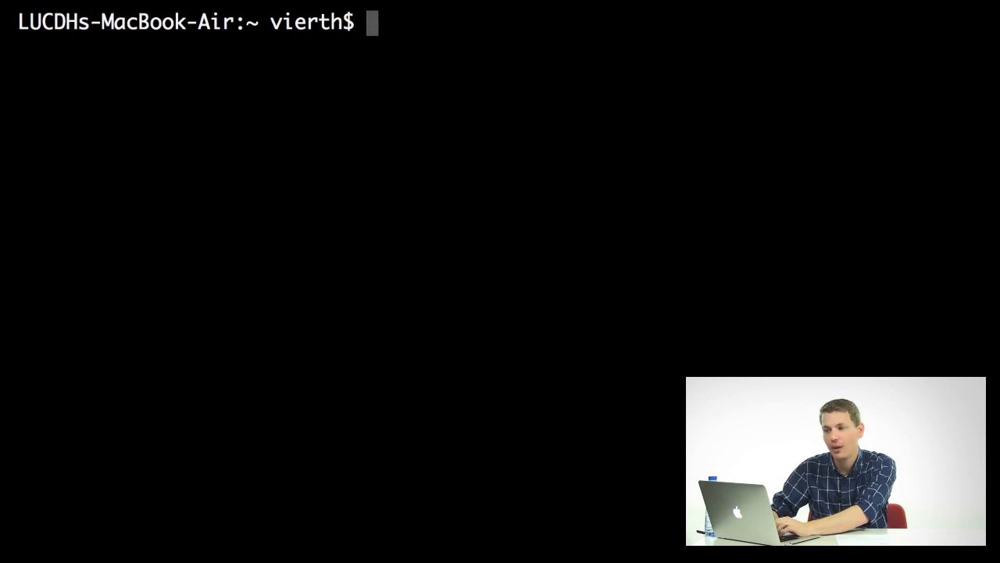
# Step: Change into the hth folder and enter python 01_ultrabasic1_comments.py at the shell prompt
pyautogui.write('cd hth')
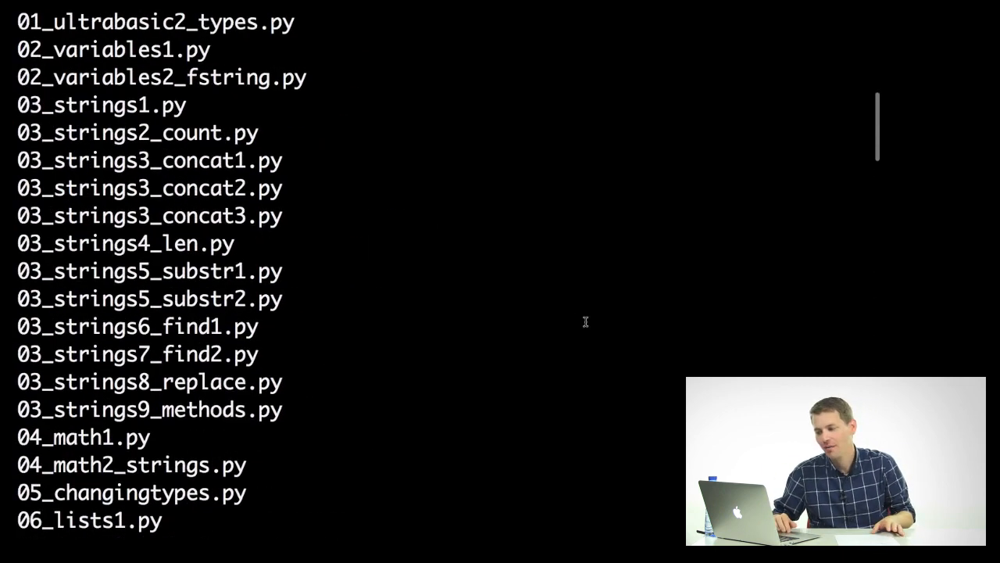
pyautogui.scroll(-3)
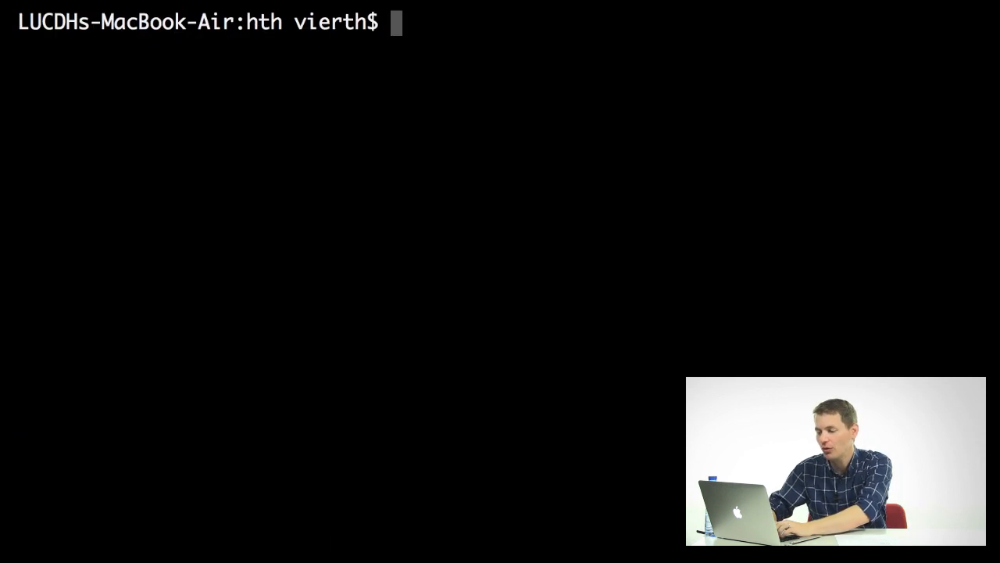
pyautogui.write('python')
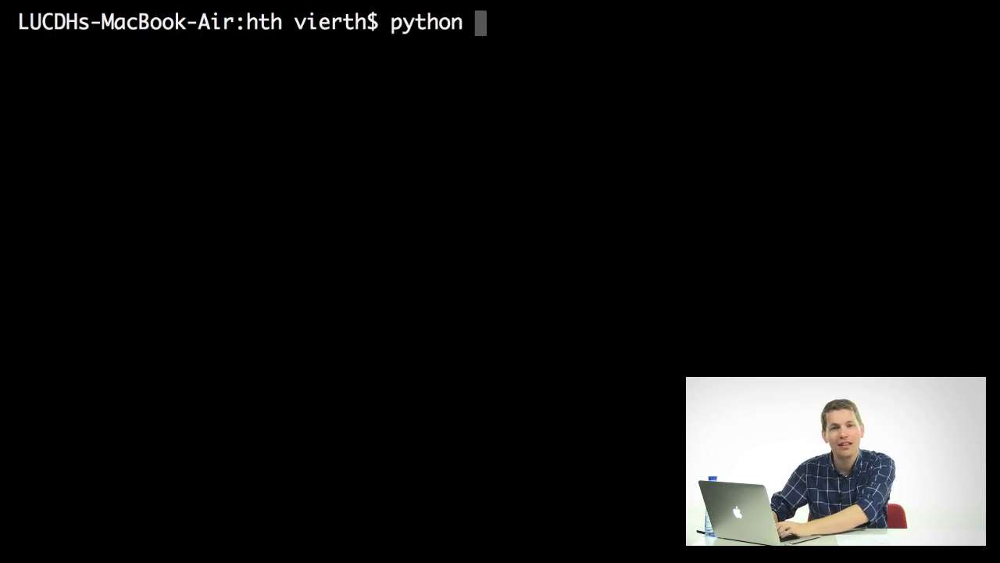
pyautogui.write('01_ultrabasic1_comments.py')
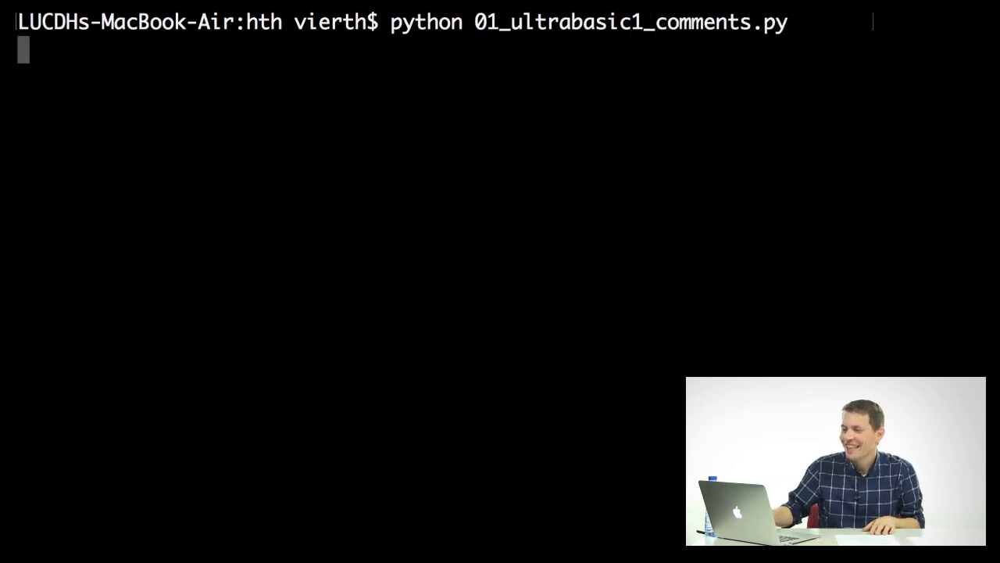
# Step: Run the comments script, which finishes without any output
pyautogui.press('Return')
pyautogui.write('python')
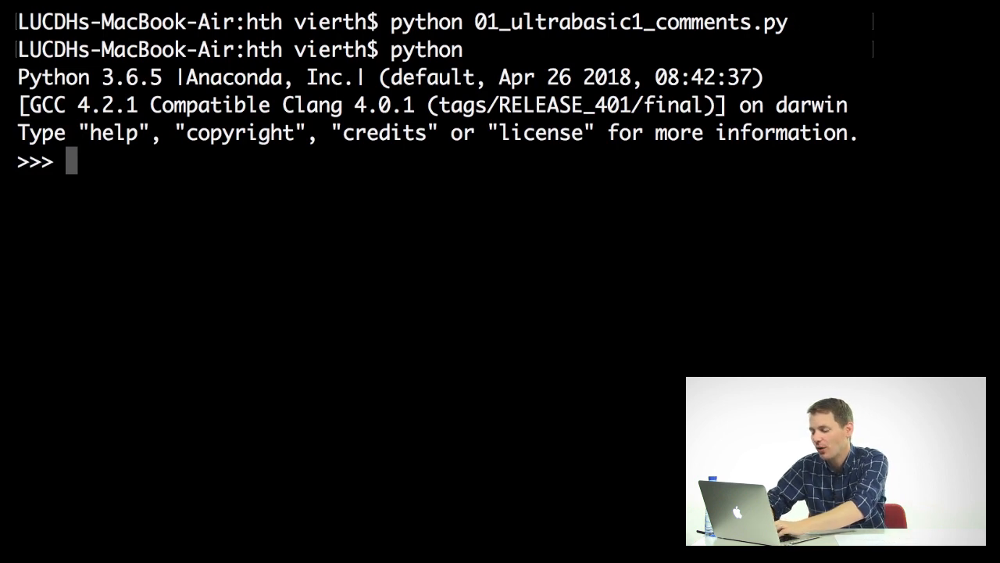
# Step: Evaluate 567 * 32 as 18144 in the interpreter, quit() back to the shell, and switch apps
pyautogui.write('567')
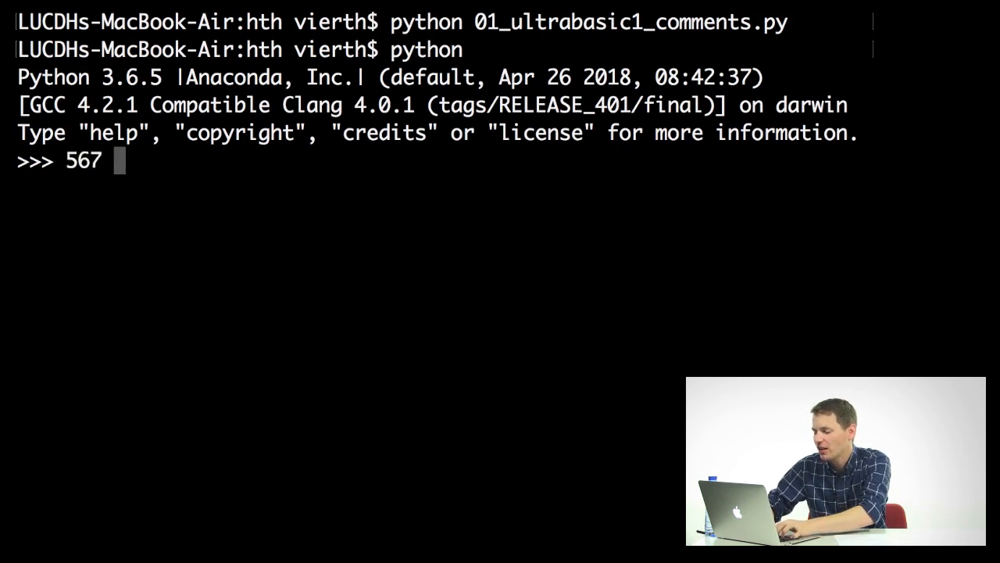
pyautogui.write('*32')
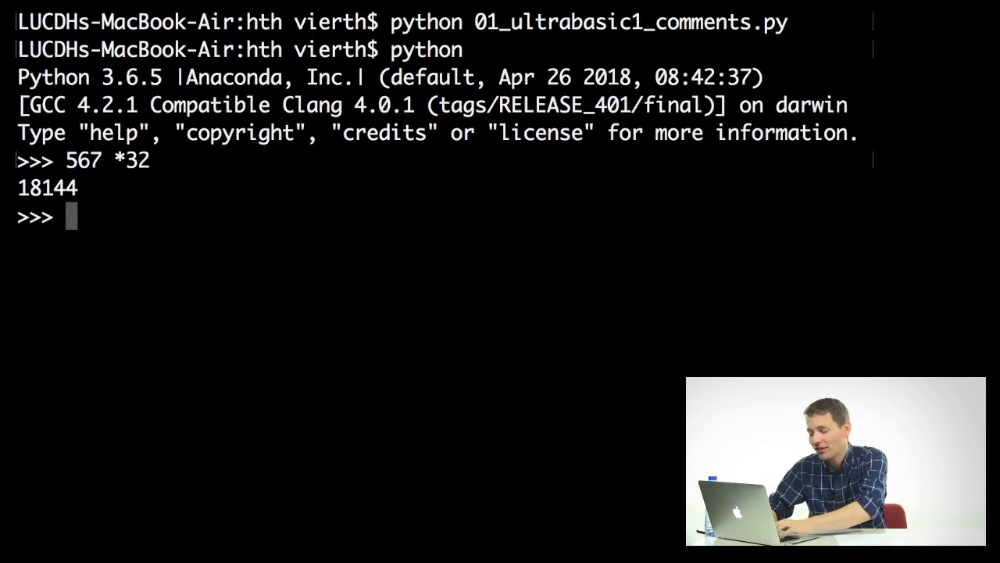
pyautogui.write('quit()')
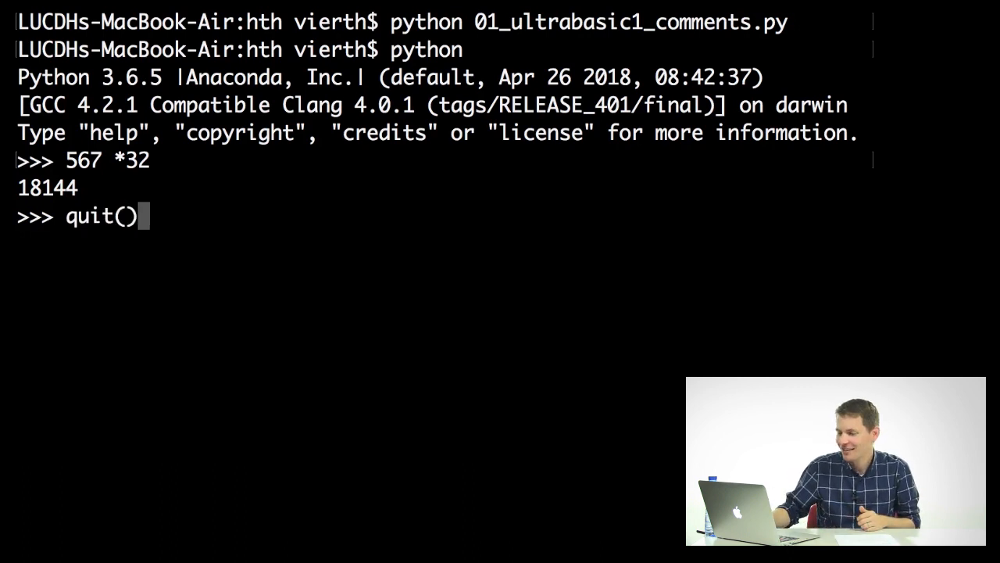
pyautogui.press('Enter')
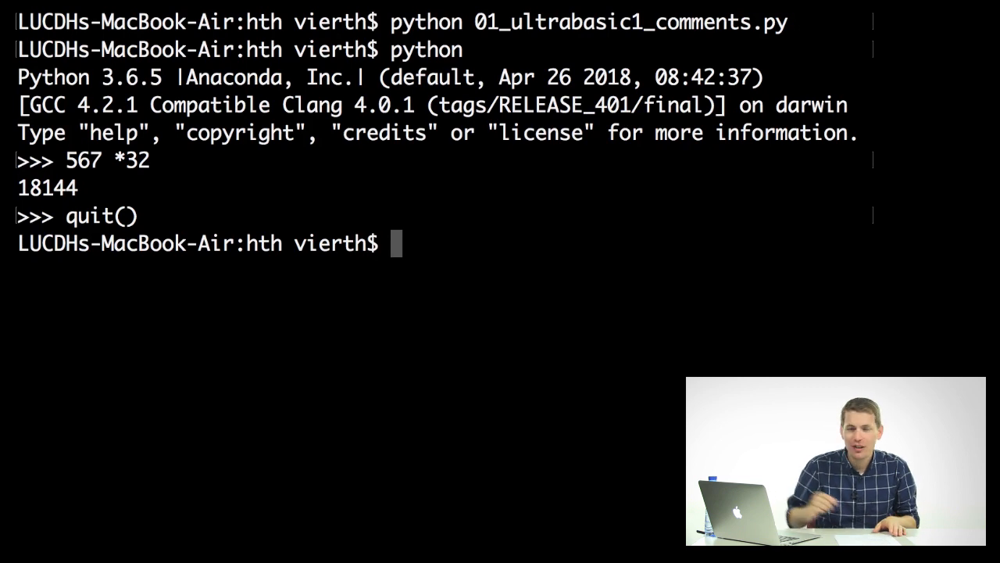
pyautogui.press('Cmd+Tab')
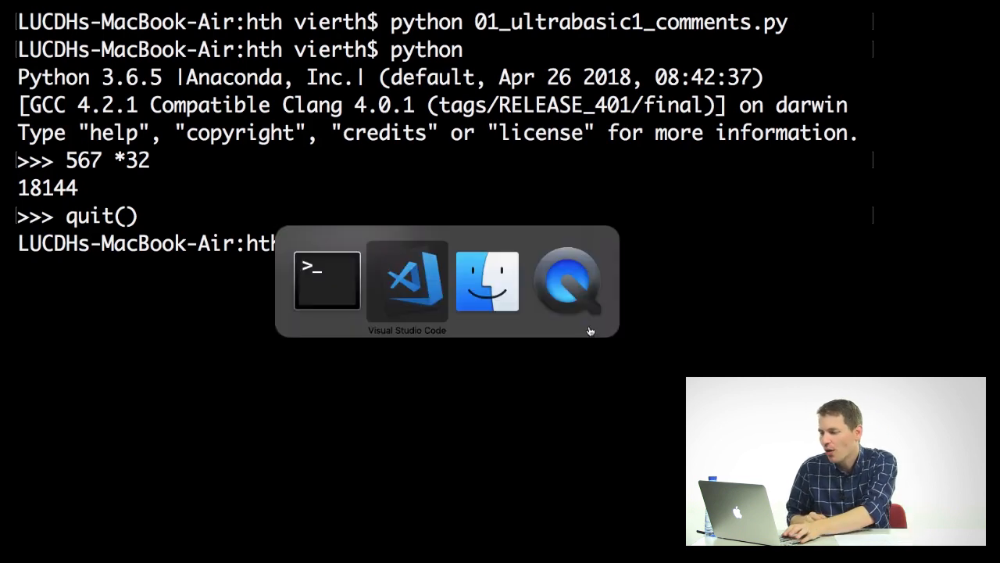
# Step: Bring VS Code forward and open the course files folder through the Open Folder dialog
pyautogui.click(407, 281)
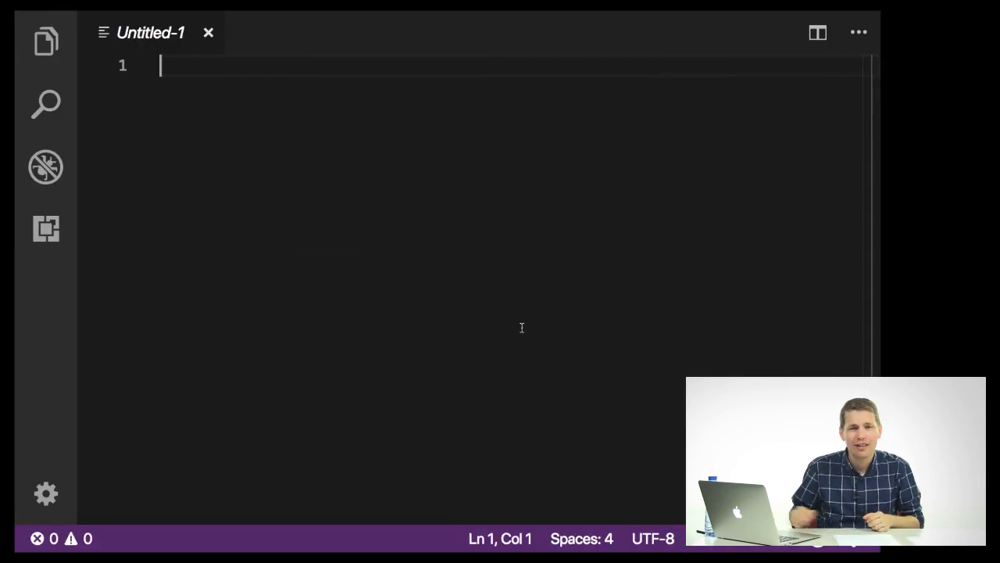
pyautogui.click(44, 41)
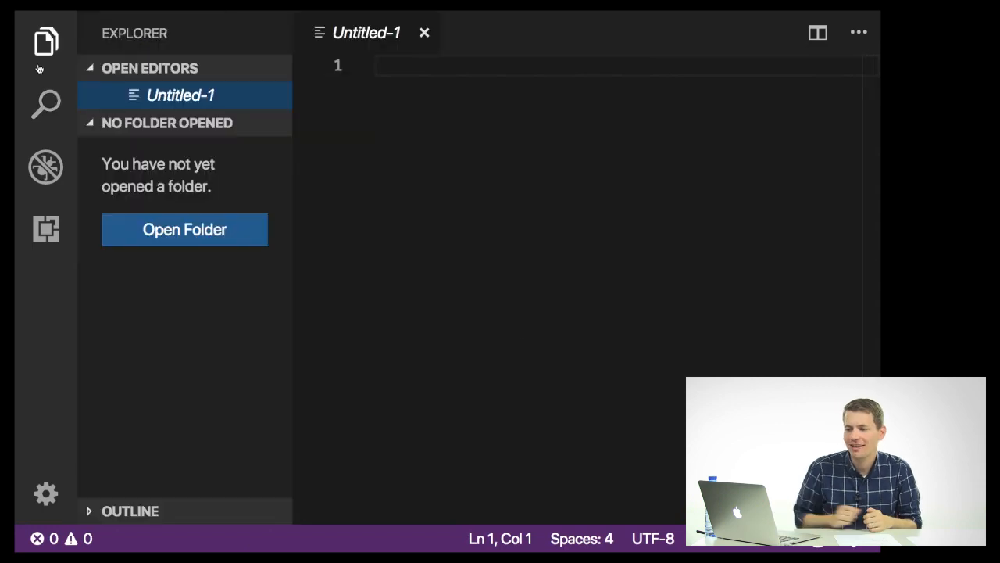
pyautogui.moveTo(169, 147)
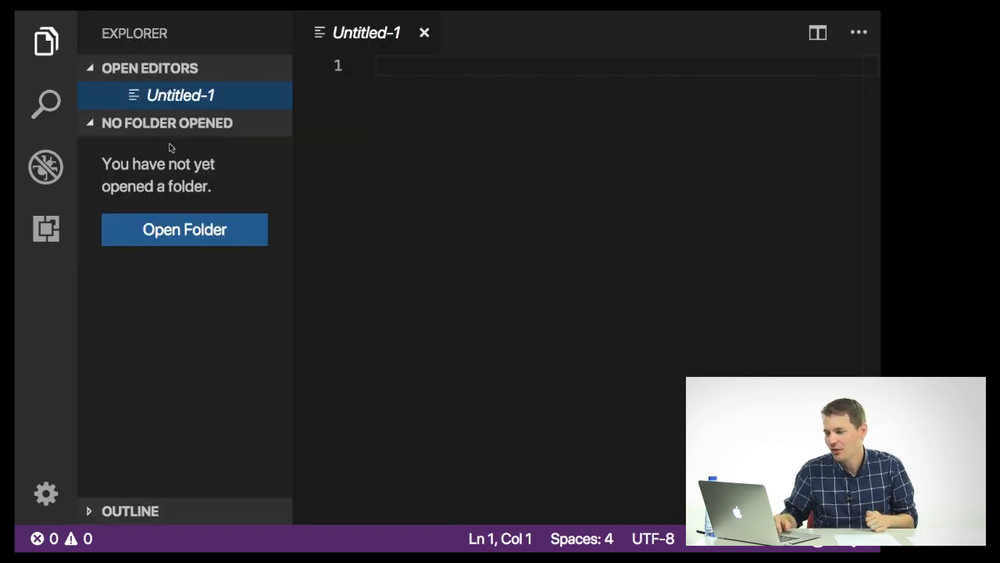
pyautogui.click(185, 228)
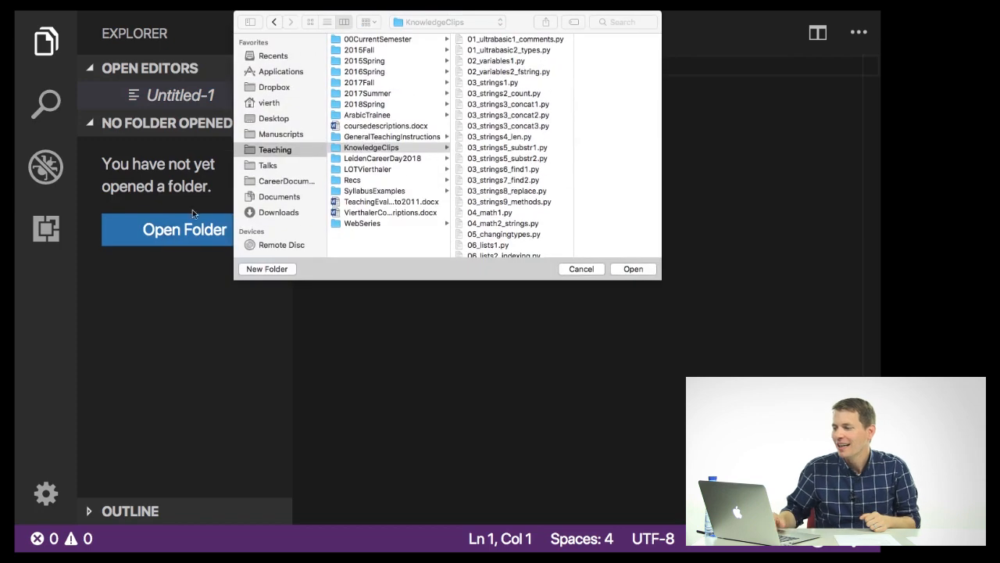
pyautogui.click(371, 147)
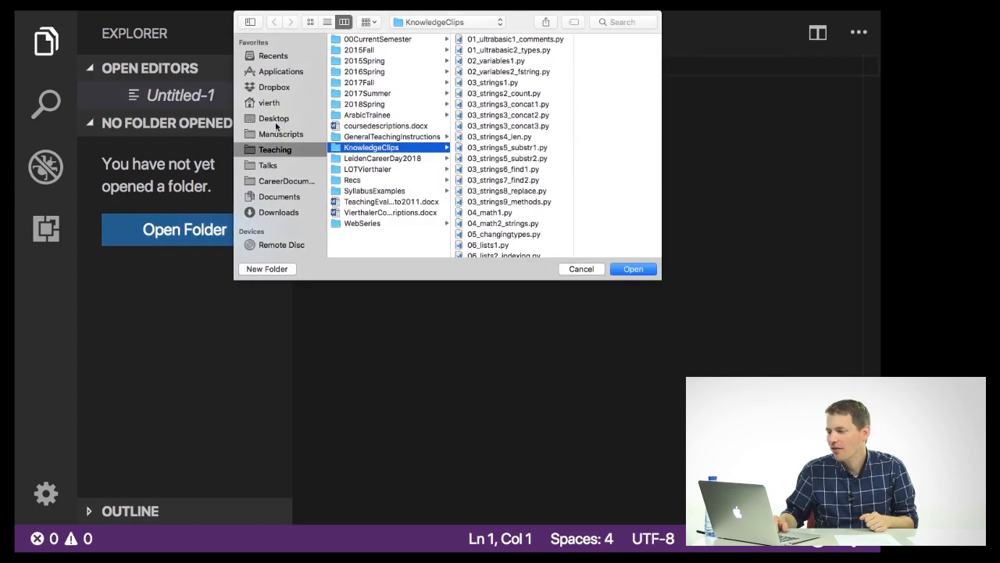
pyautogui.click(269, 103)
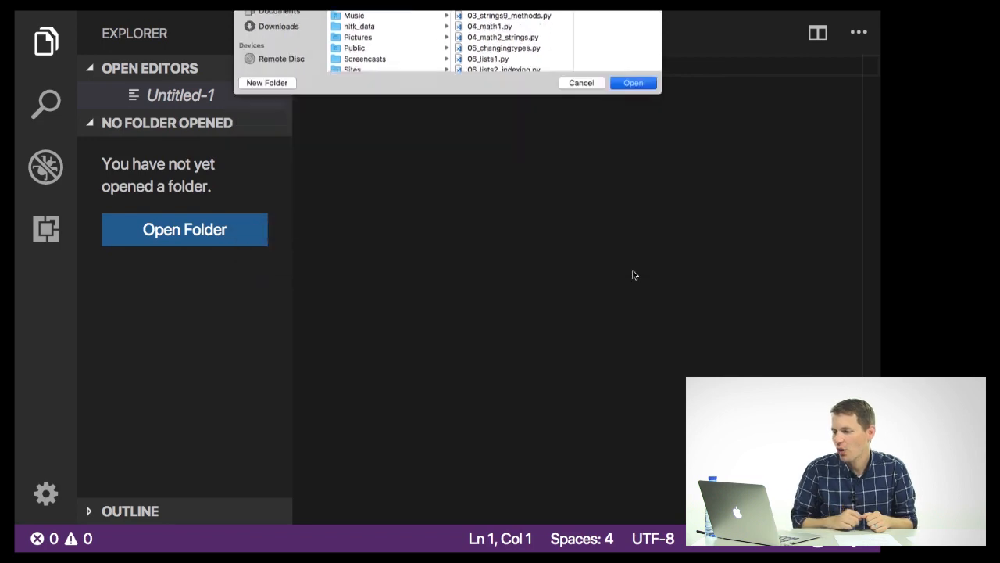
pyautogui.click(633, 81)
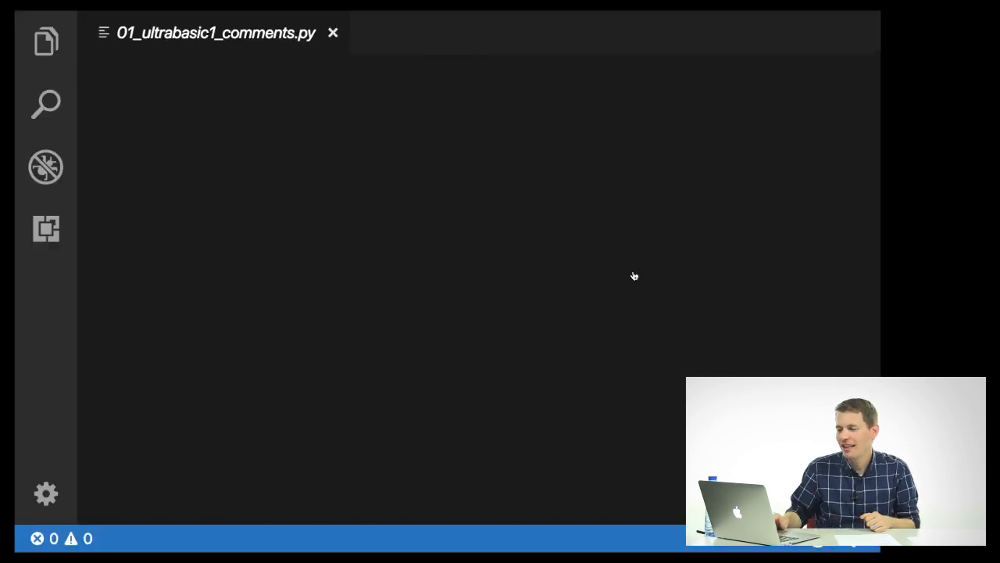
# Step: Show the comments lesson code, mark its closing triple quotes, and list the hth course scripts
pyautogui.click(44, 41)
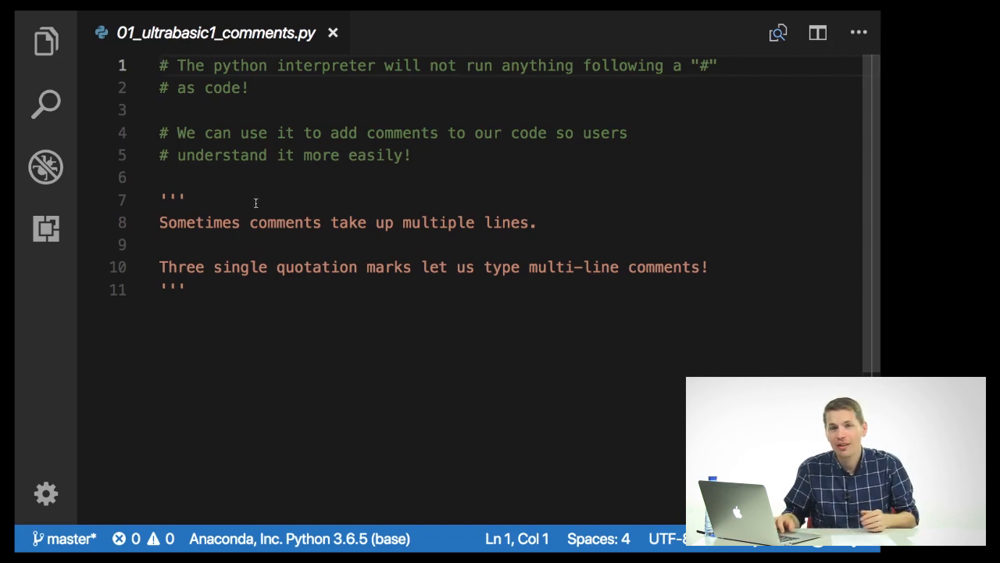
pyautogui.click(162, 200)
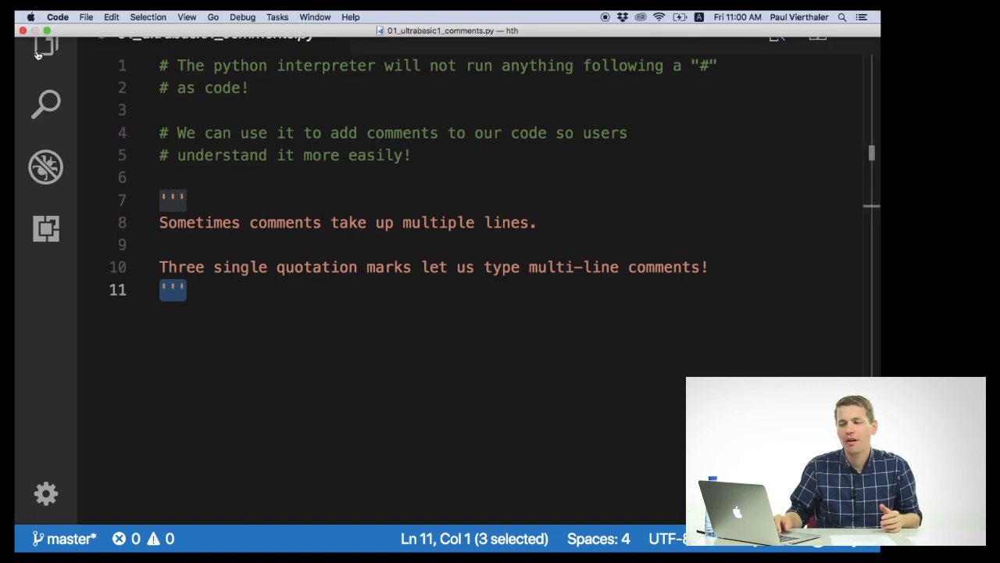
pyautogui.click(46, 53)
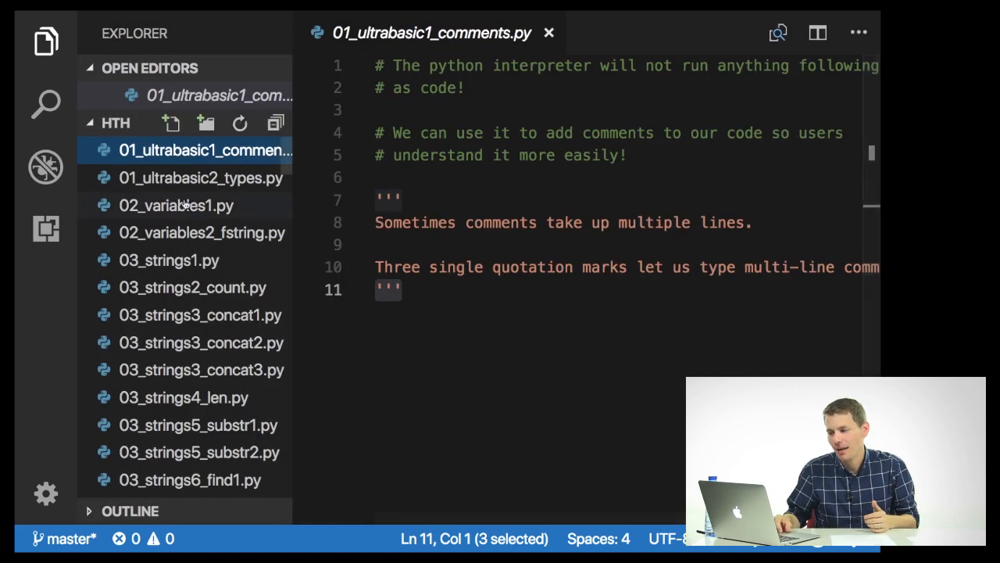
pyautogui.click(200, 178)
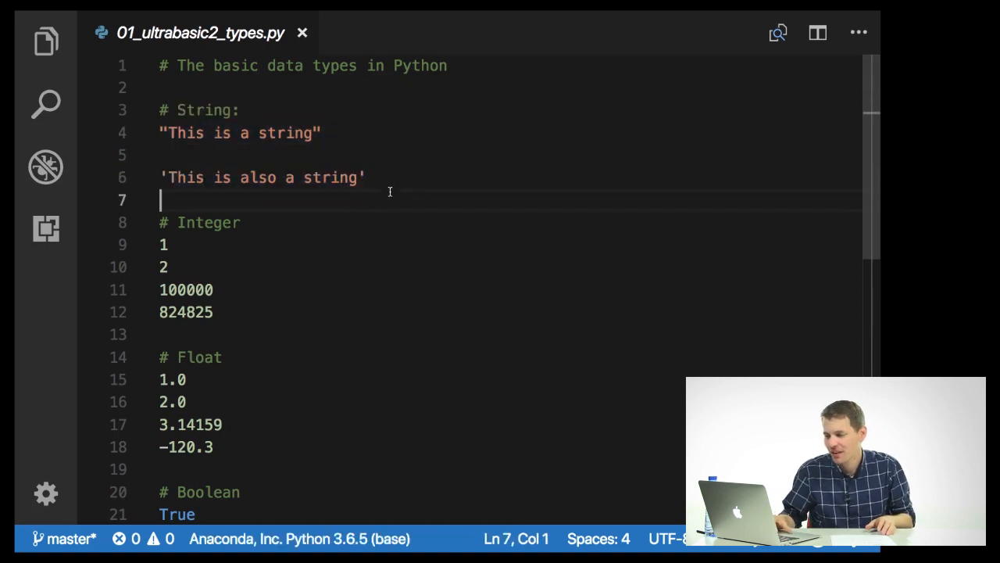
pyautogui.moveTo(291, 247)
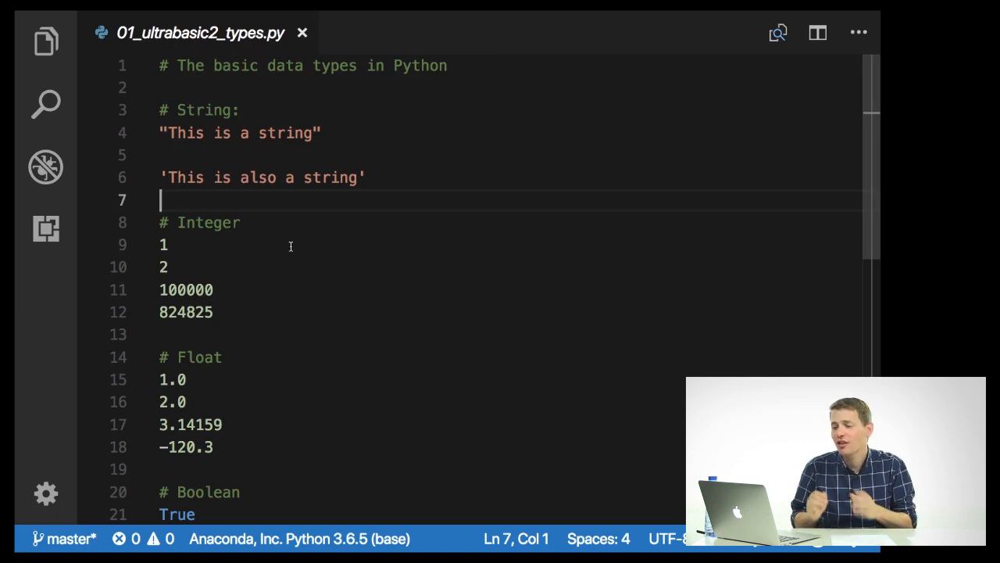
pyautogui.scroll(-3)
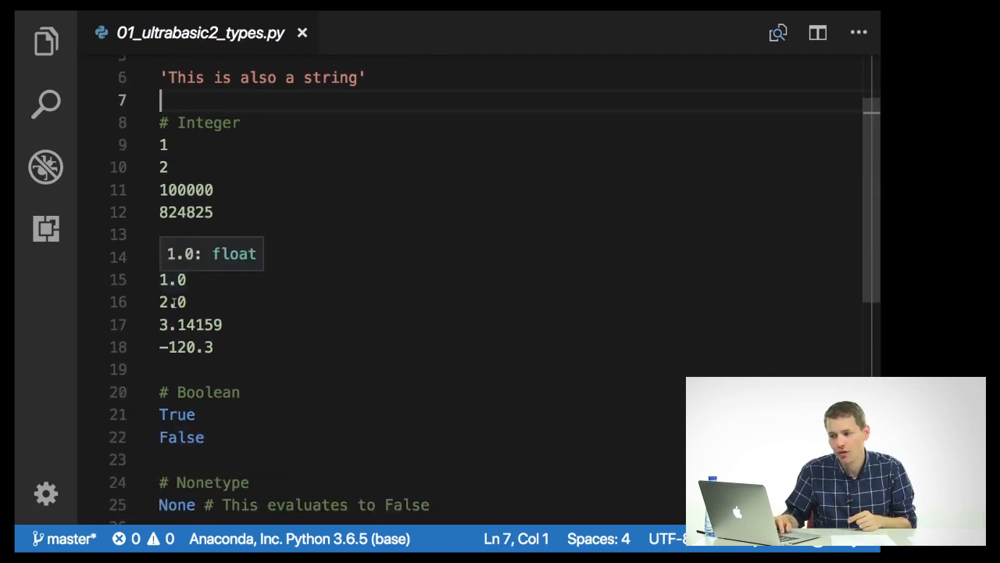
pyautogui.doubleClick(172, 279)
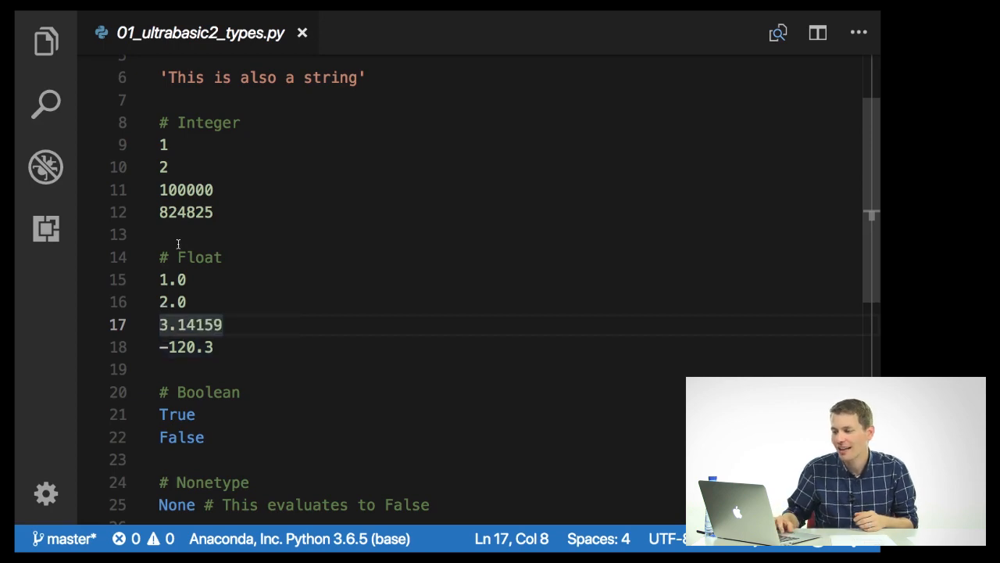
pyautogui.doubleClick(186, 213)
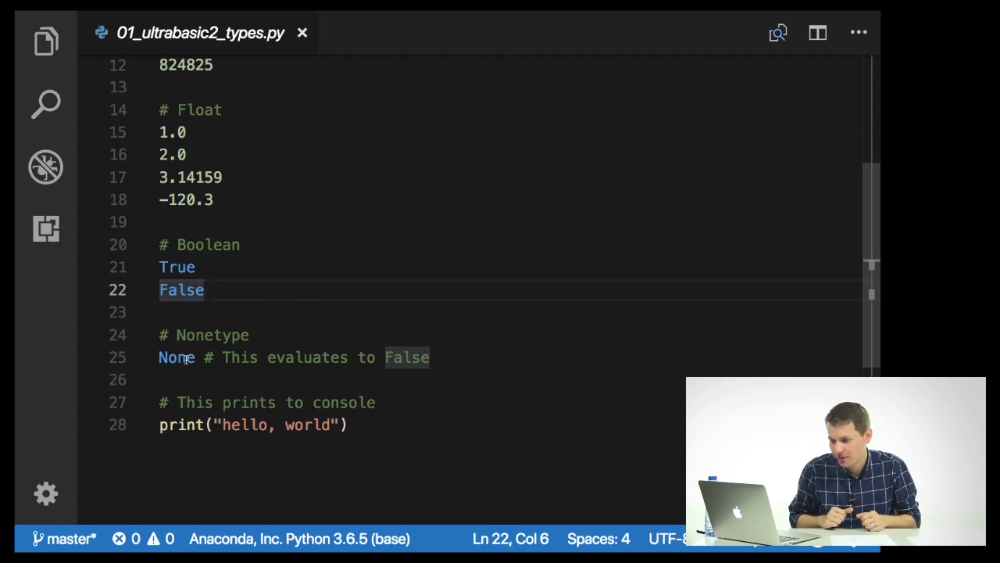
pyautogui.scroll(-3)
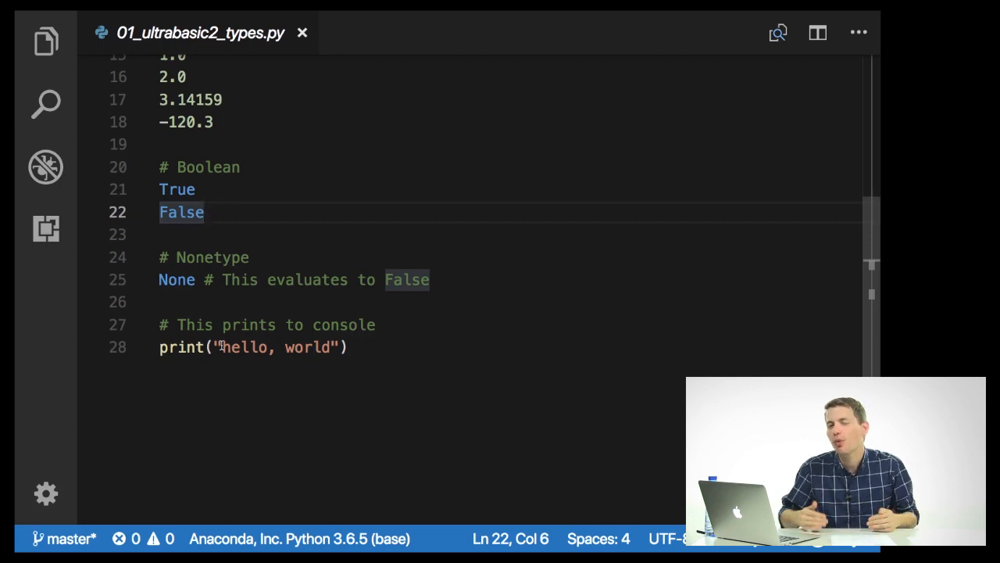
pyautogui.moveTo(215, 347); pyautogui.dragTo(338, 347)
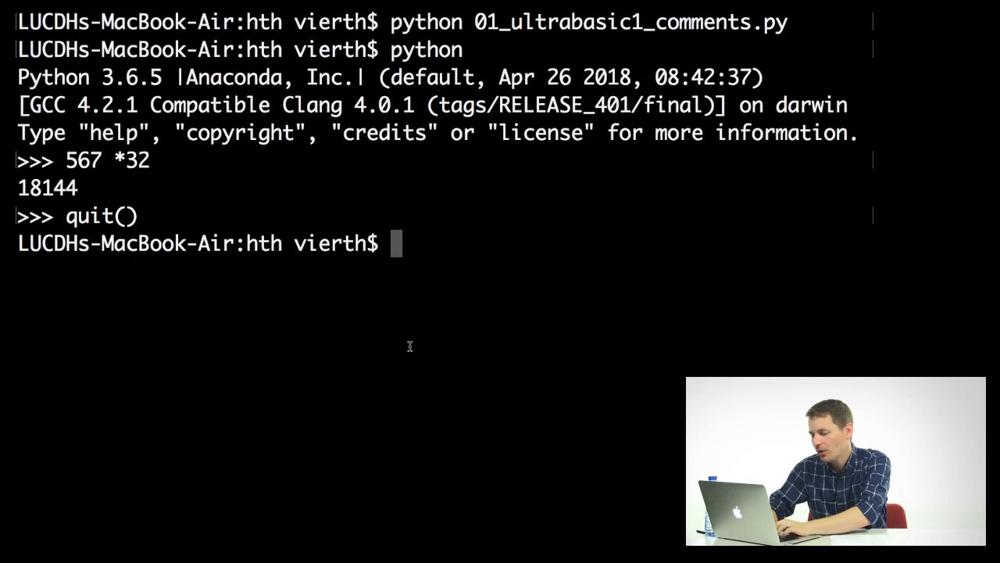
# Step: Run python 01_ultrabasic2_types.py, printing hello, world, then return to the editor
pyautogui.write('python 01')
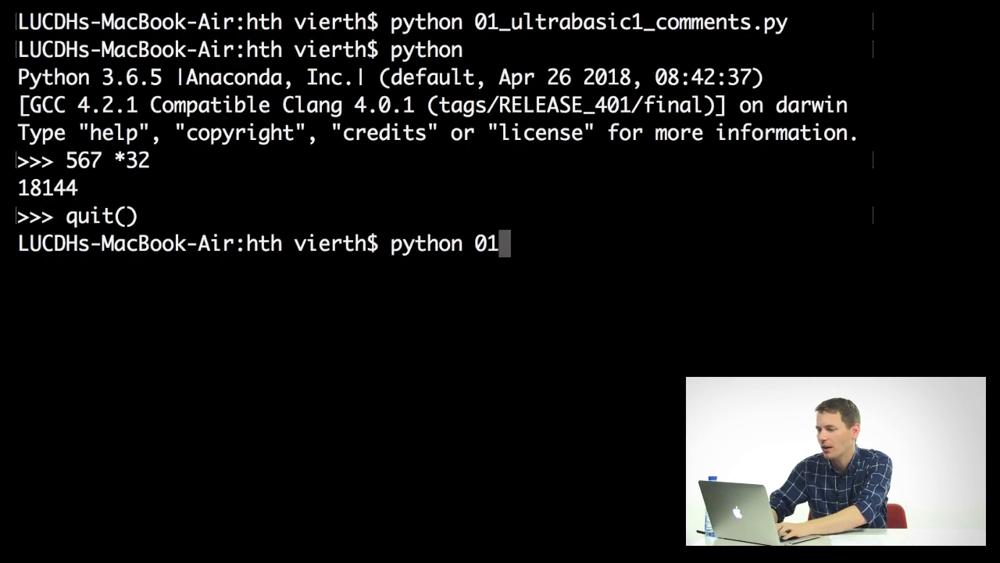
pyautogui.write('_ultrabasic2_types.py')
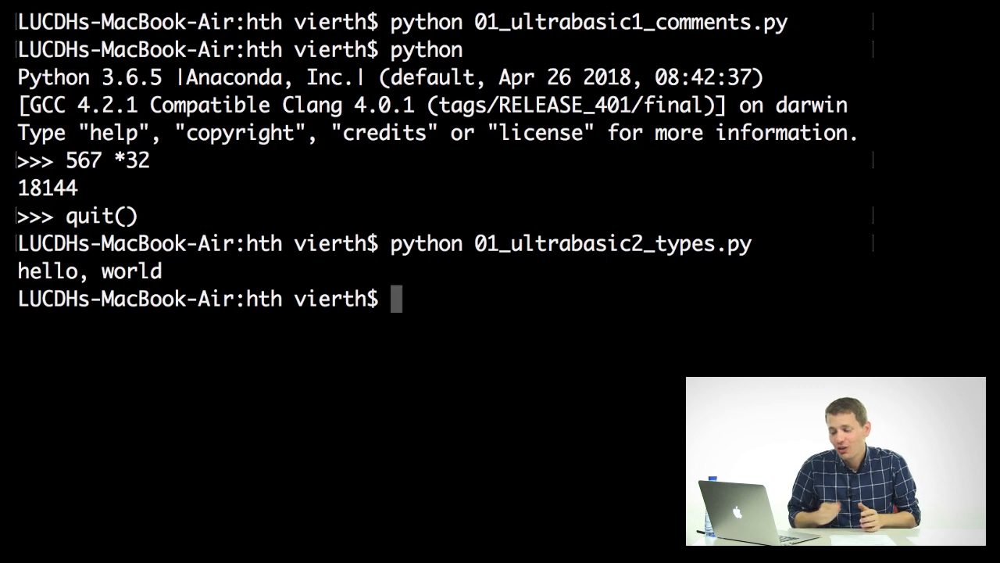
pyautogui.press('cmd+tab')
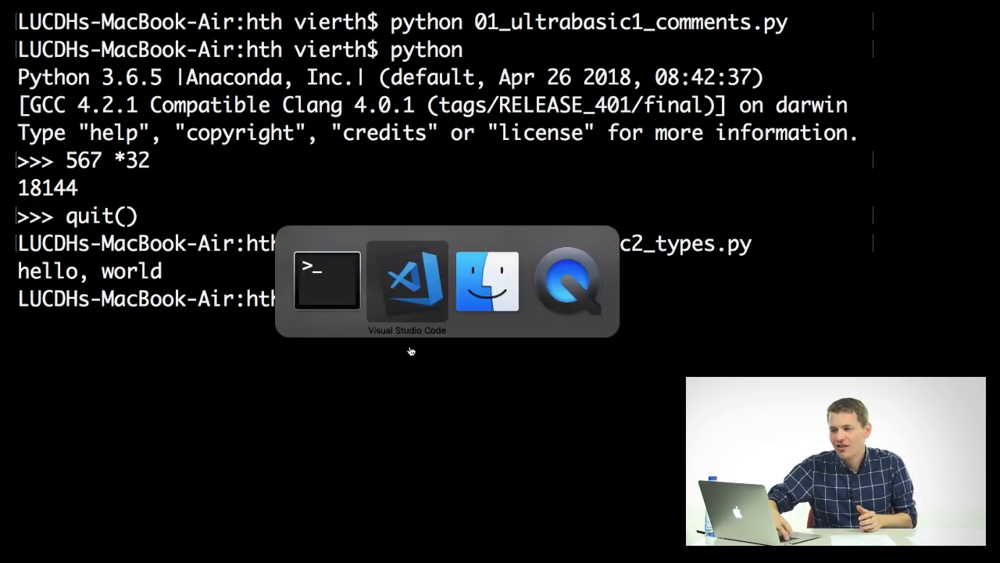
# Step: Bring VS Code forward with 02_variables1.py open and hide the file list to widen the code
pyautogui.click(407, 280)
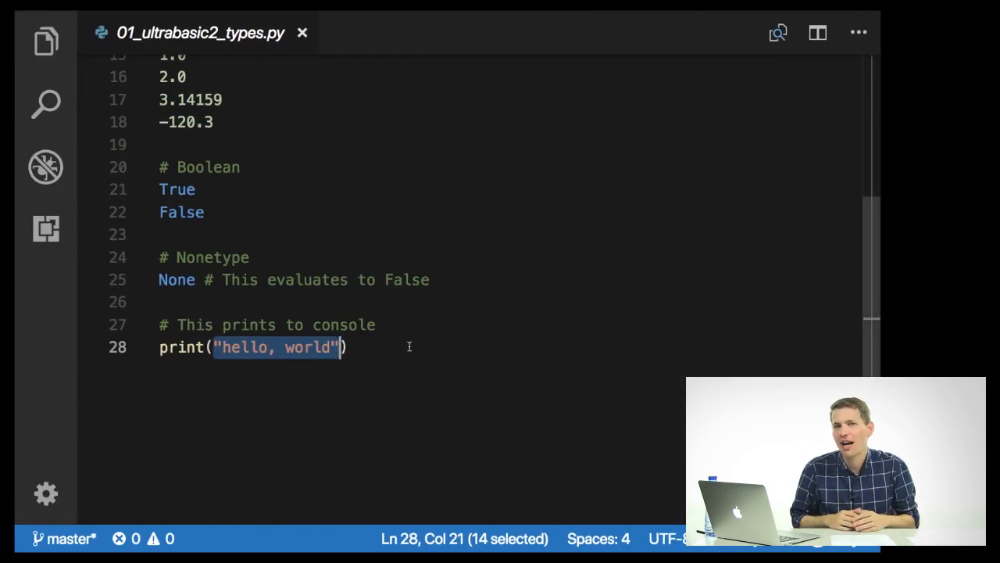
pyautogui.moveTo(39, 39)
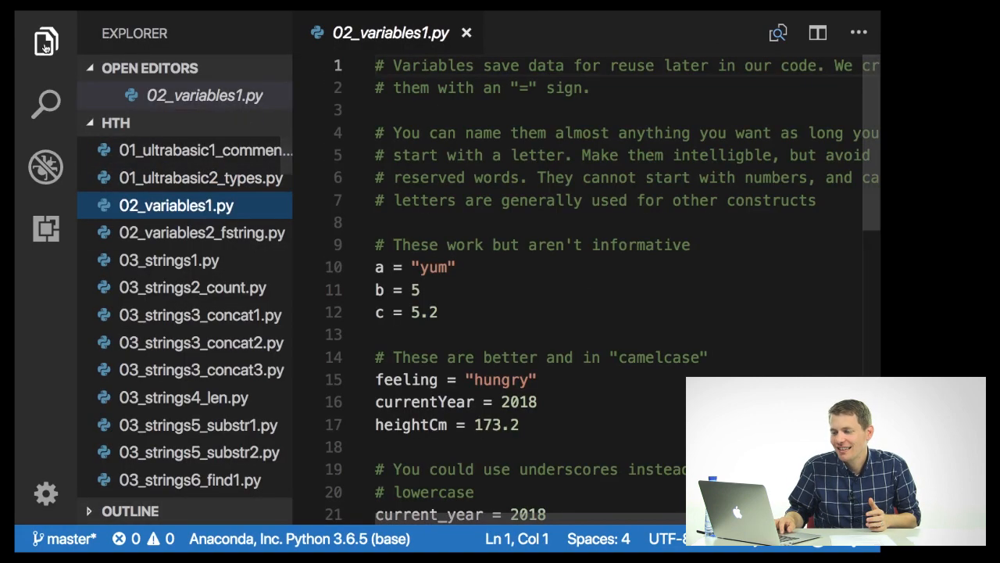
pyautogui.click(43, 41)
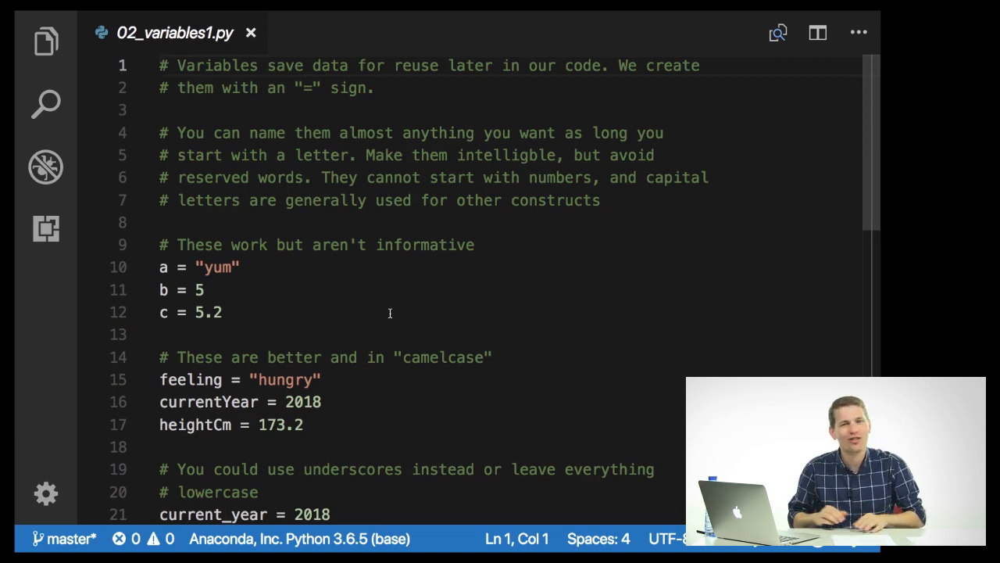
pyautogui.scroll(-3)
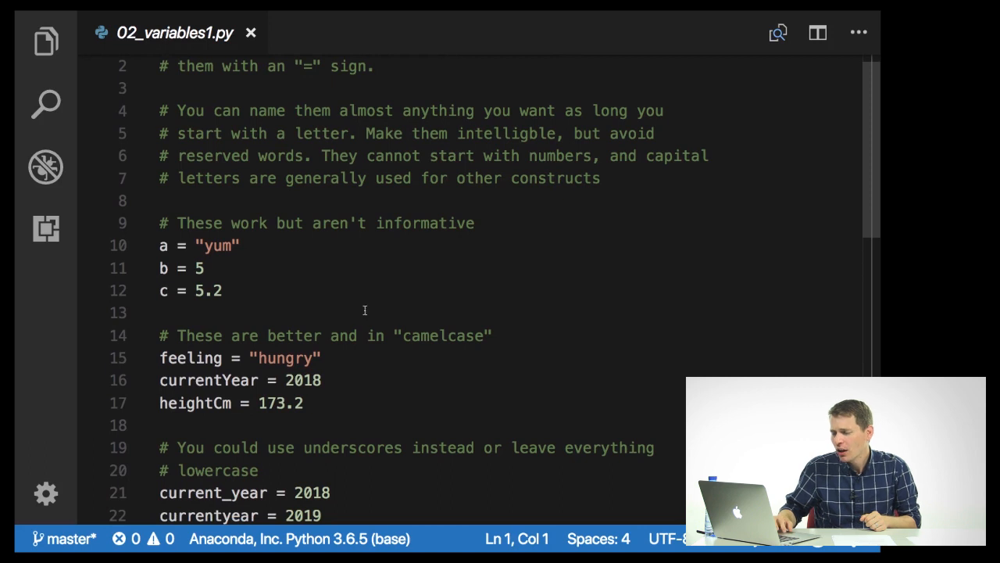
pyautogui.moveTo(182, 256)
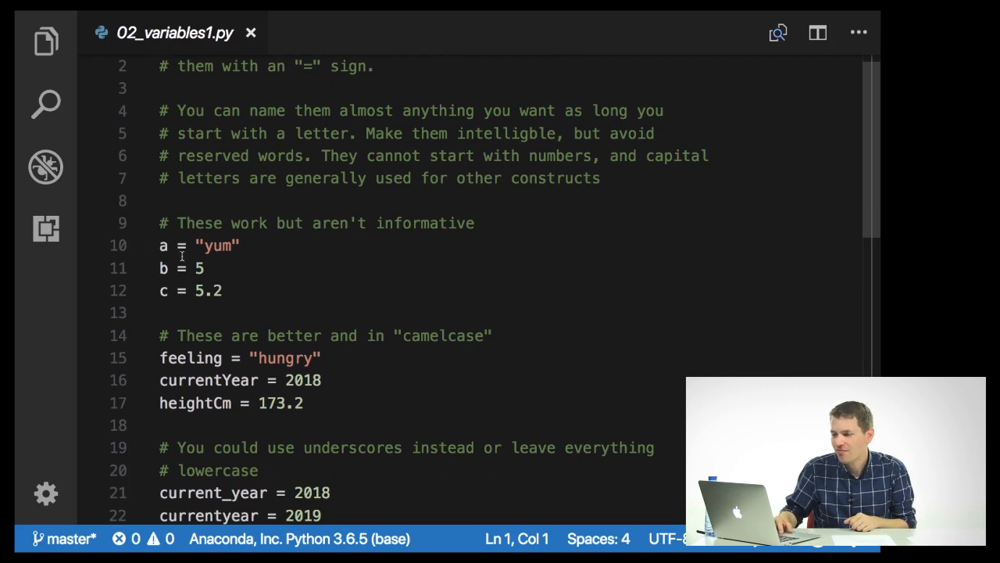
pyautogui.moveTo(166, 246); pyautogui.dragTo(222, 289)
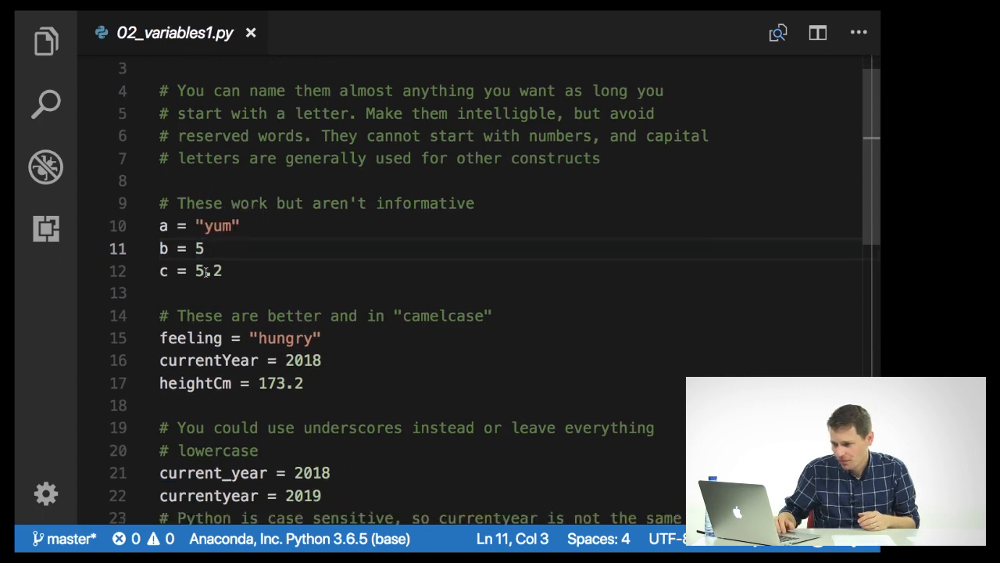
pyautogui.scroll(-3)
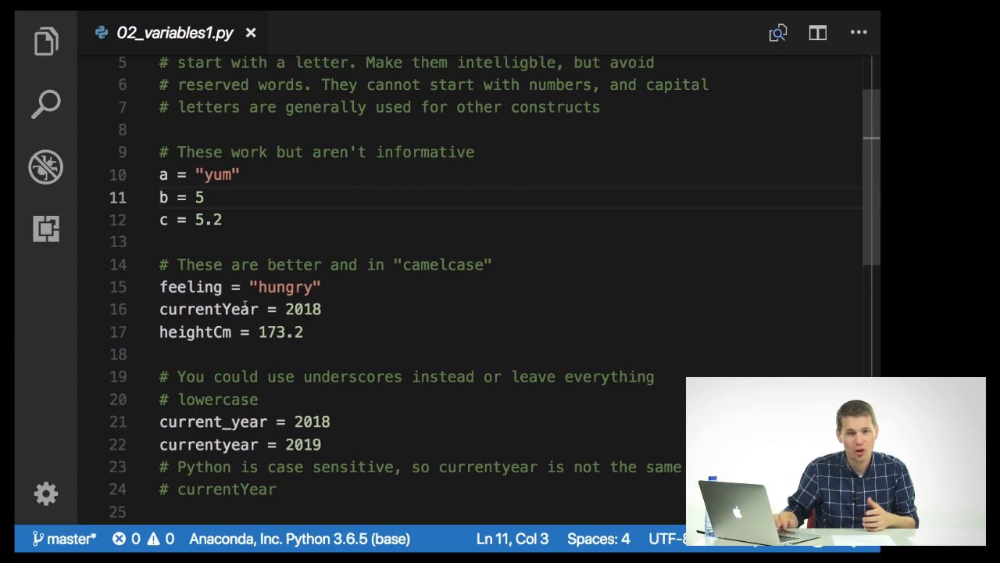
pyautogui.moveTo(227, 323)
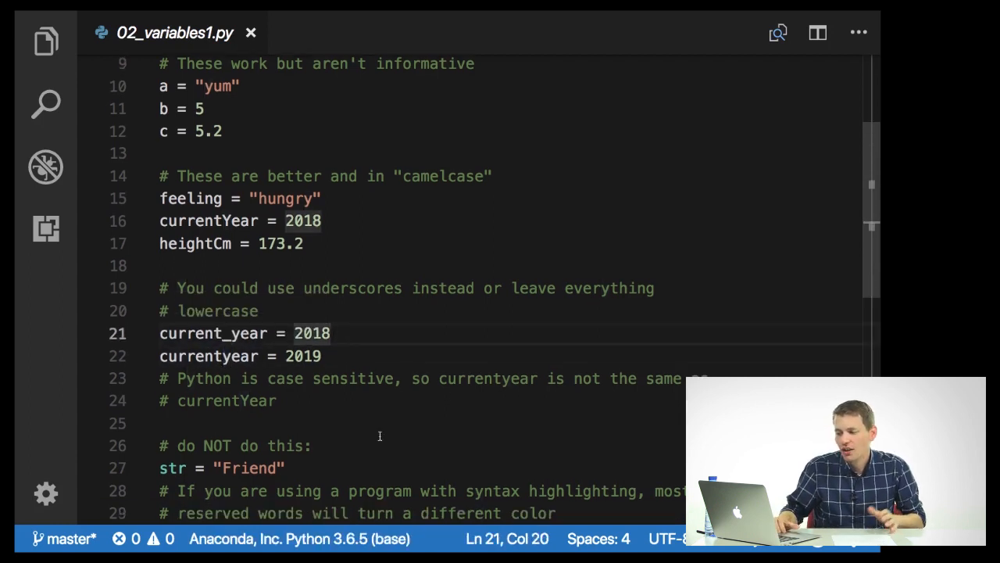
pyautogui.scroll(-3)
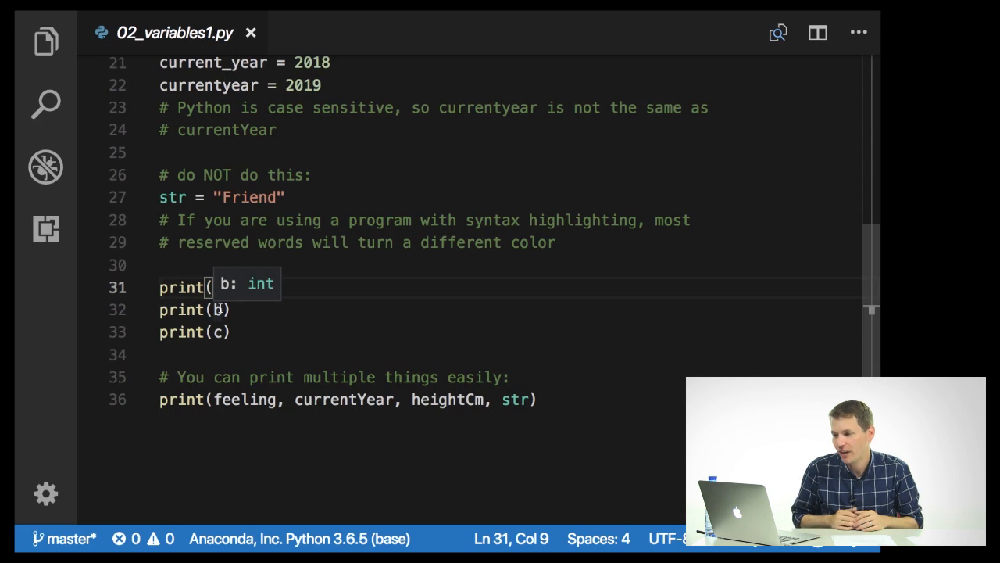
# Step: Finish line 31 as print(a) so it prints variable a, then head to the terminal
pyautogui.write('a)')
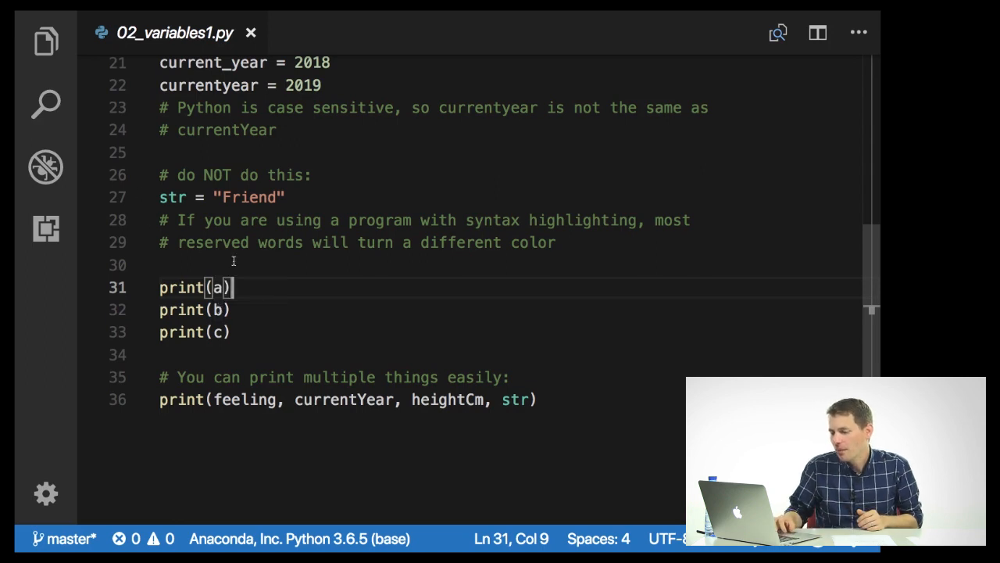
pyautogui.scroll(-3)
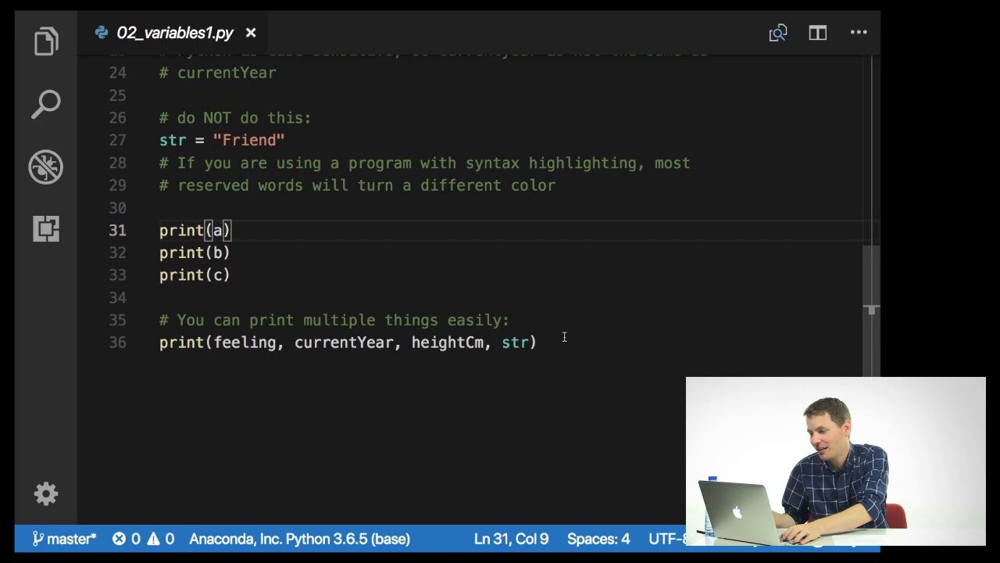
pyautogui.press('Cmd+Tab')
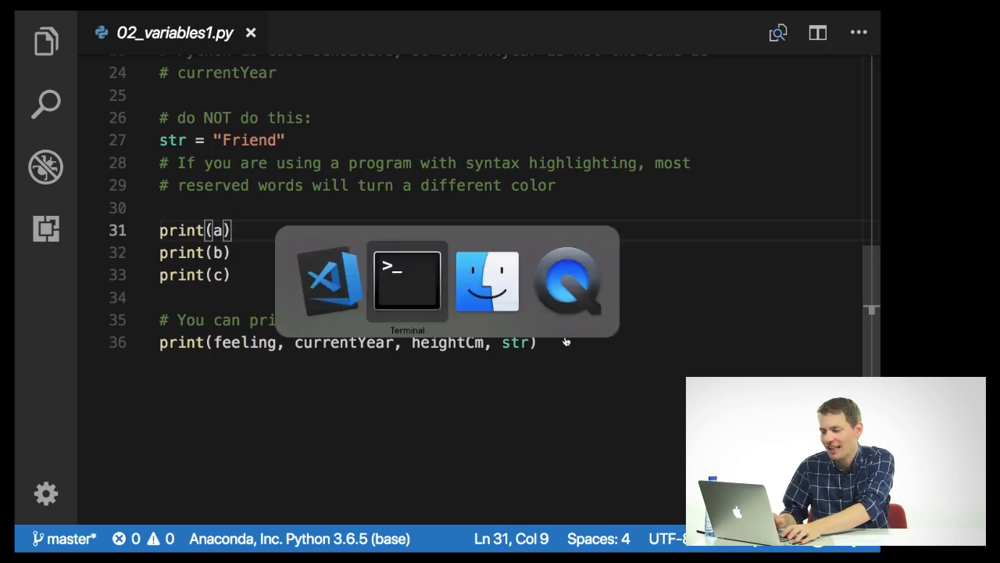
# Step: Run python 02_variables1.py, printing yum, 5, 5.2 and hungry 2018 173.2 Friend, then return to VS Code
pyautogui.click(407, 280)
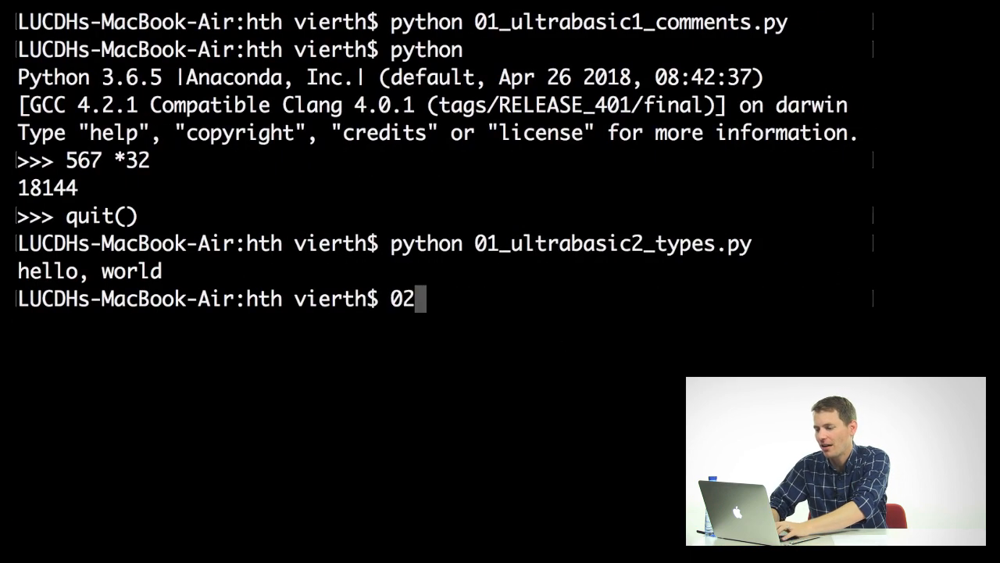
pyautogui.write('_')
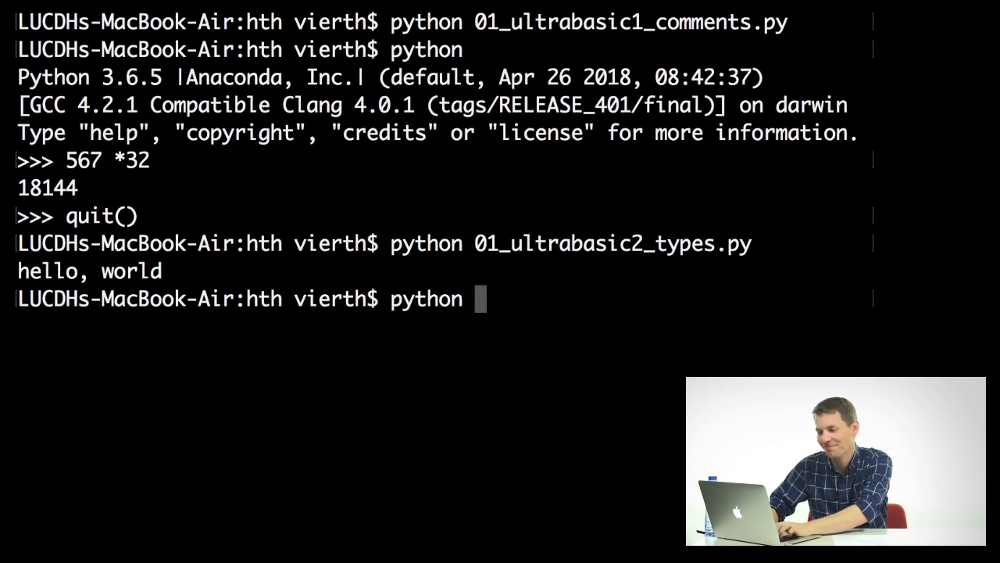
pyautogui.write('02_variables1.py')
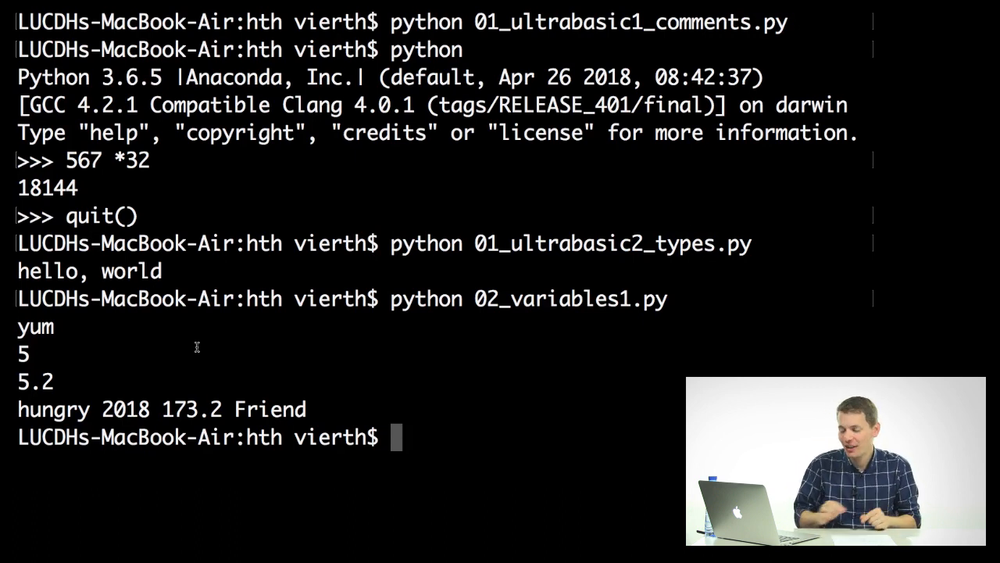
pyautogui.press('Cmd+Tab')
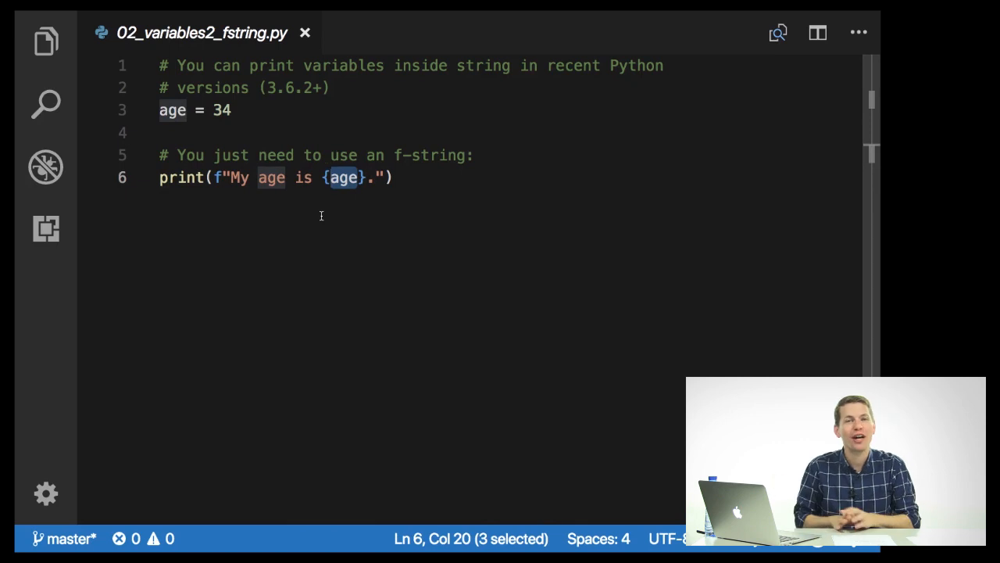
pyautogui.moveTo(363, 313)
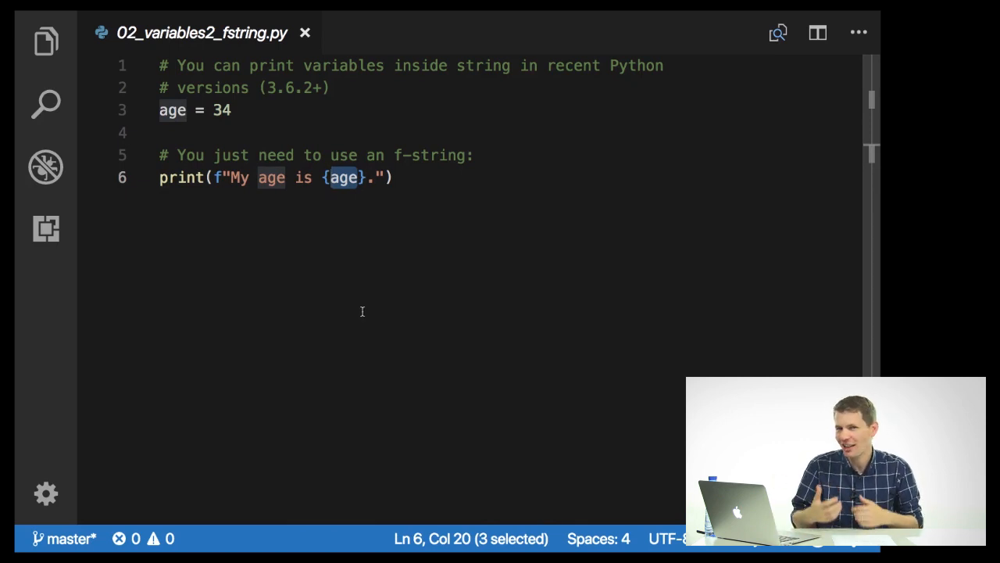